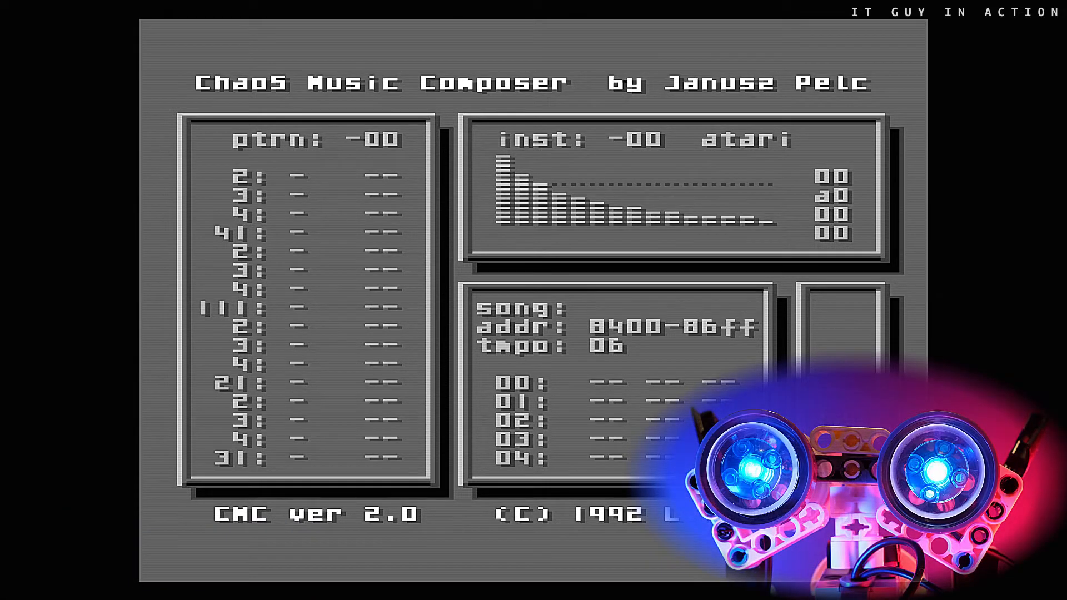
- Load other song files by name at the song prompt, ending with a filled song at tempo 10
{"action": "type", "text": "fre"}
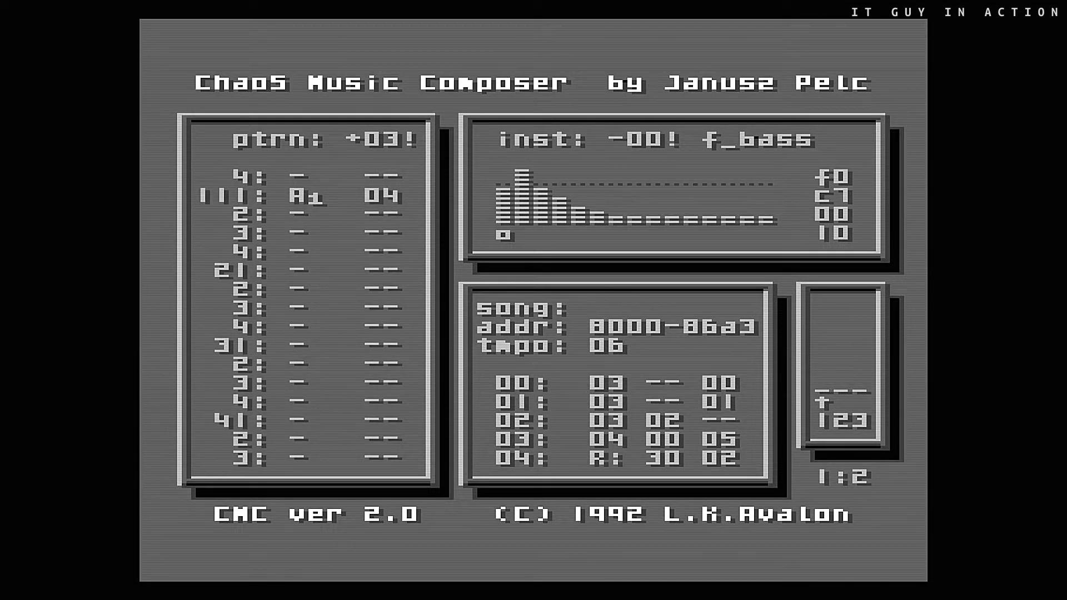
{"action": "type", "text": "missio"}
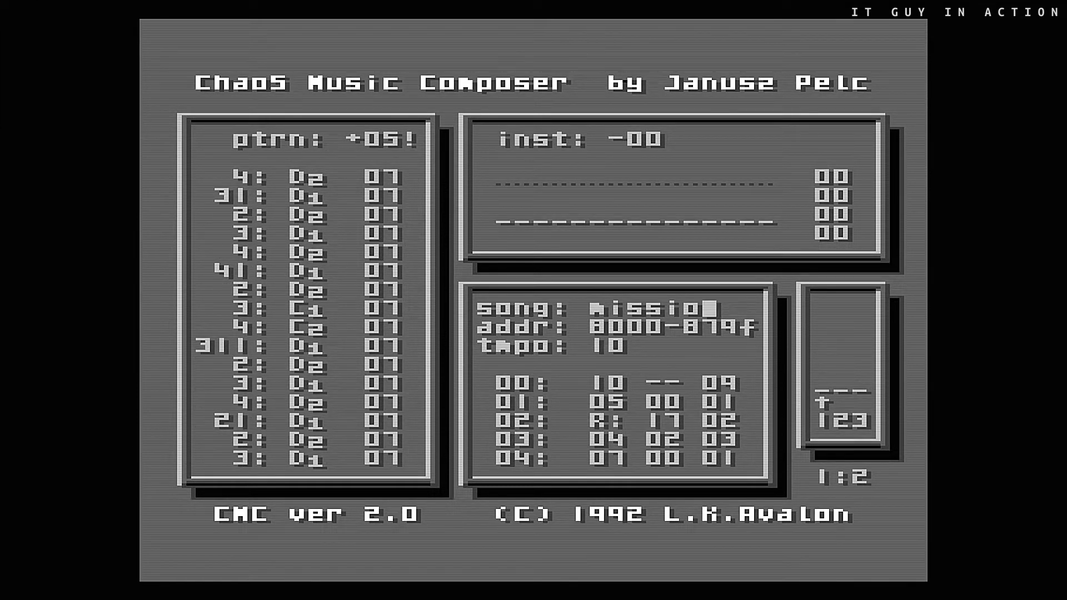
{"action": "type", "text": "kl"}
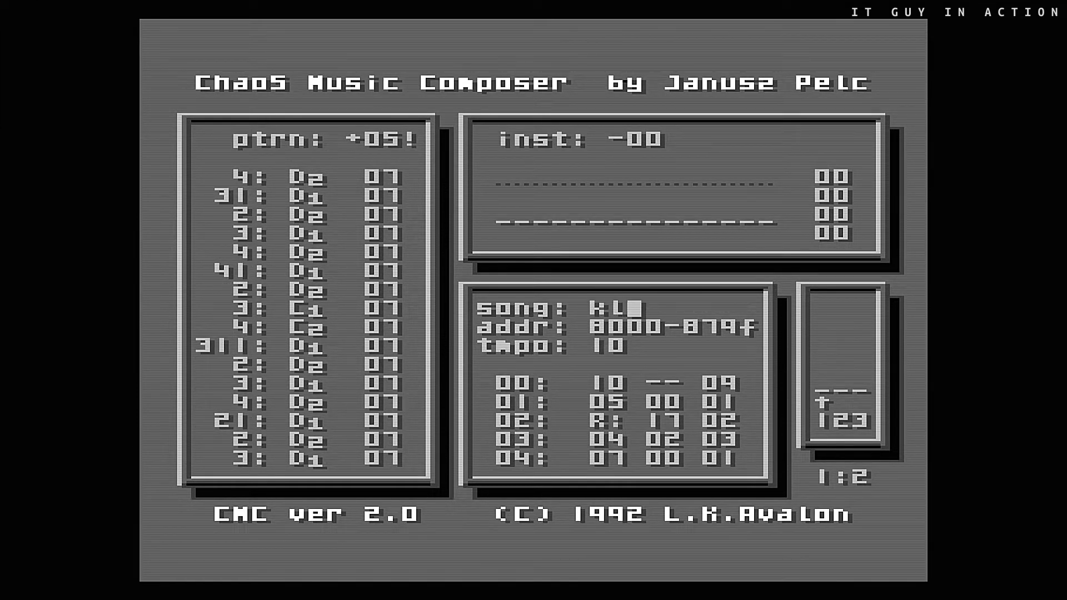
{"action": "type", "text": "oss"}
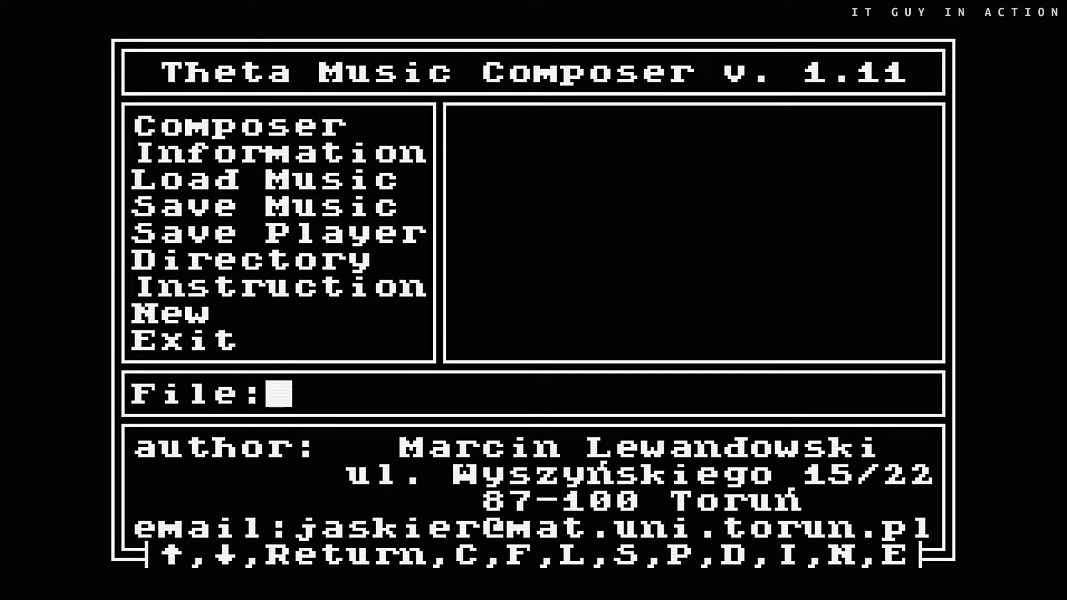
- Load the OUTSIDER music file from the File: prompt
{"action": "type", "text": "OV"}
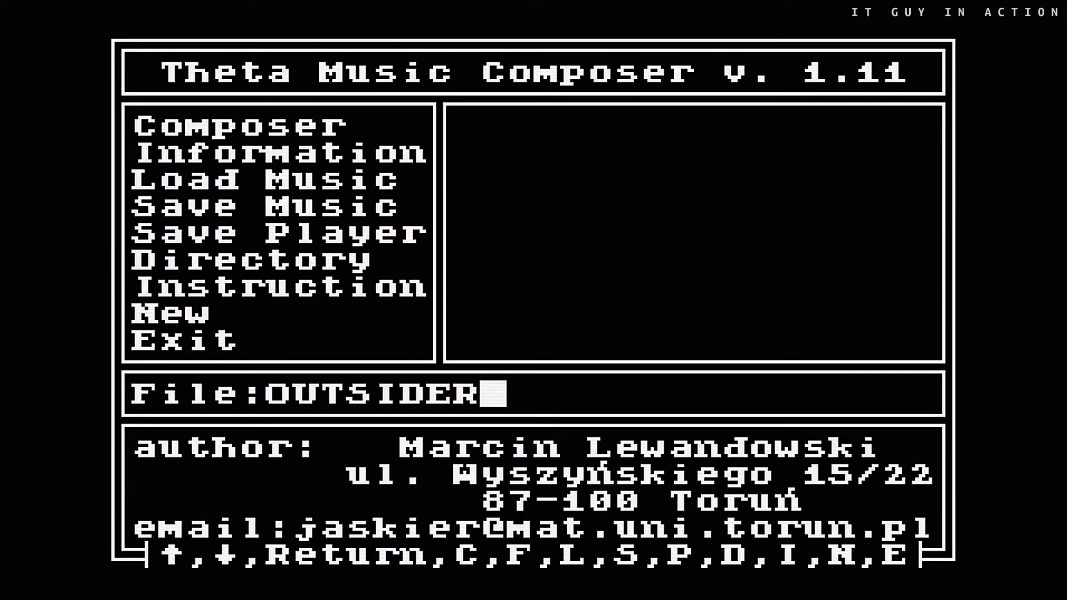
{"action": "key", "text": "Return"}
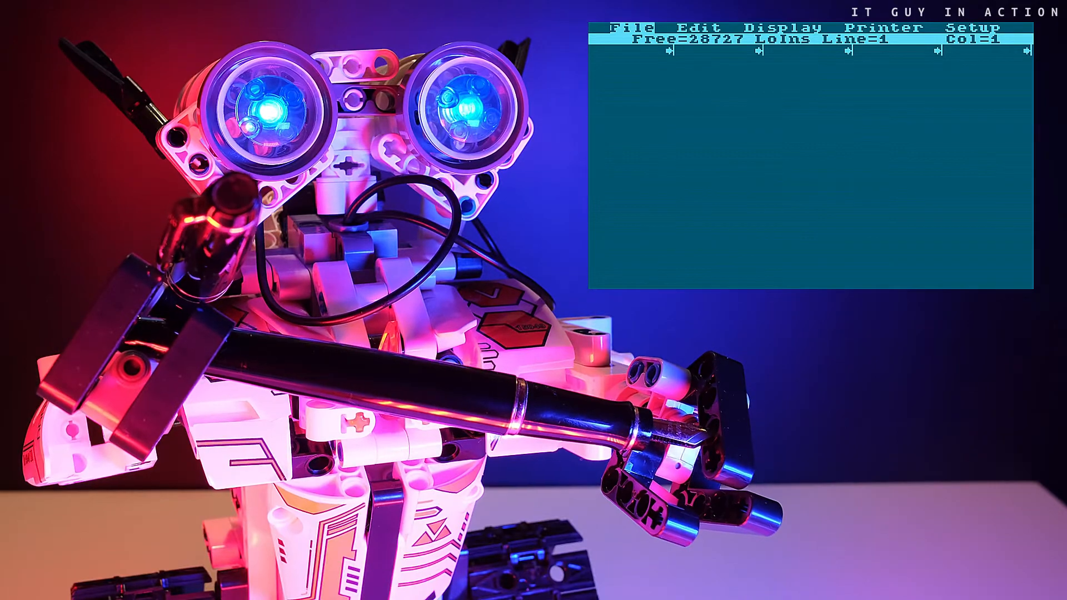
- Write 'IT Guy in action' on line 1, jumping to its start and back to its end
{"action": "type", "text": "IT"}
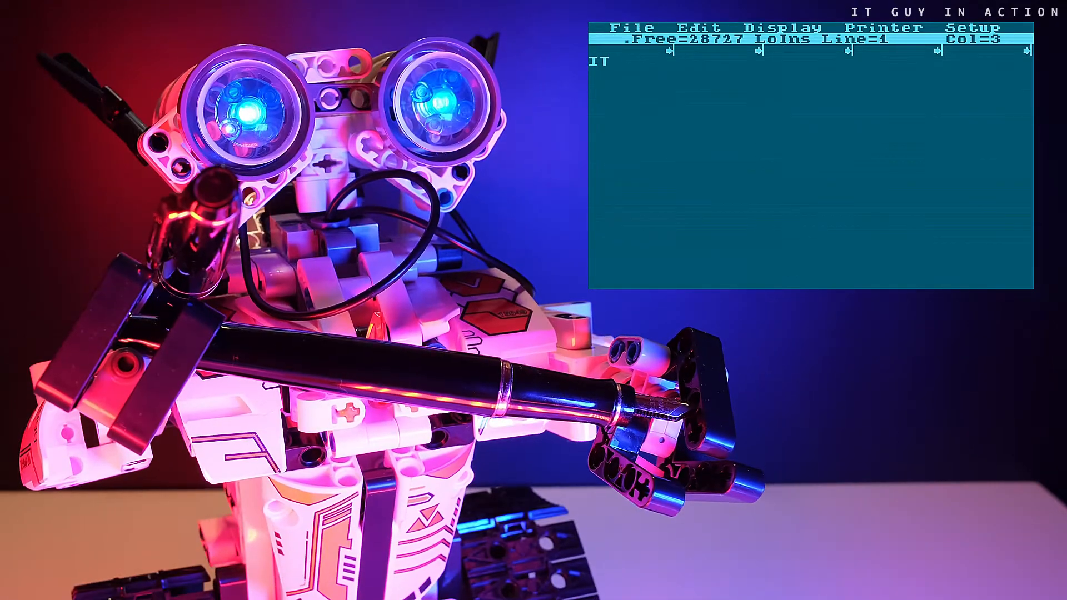
{"action": "type", "text": "Gu"}
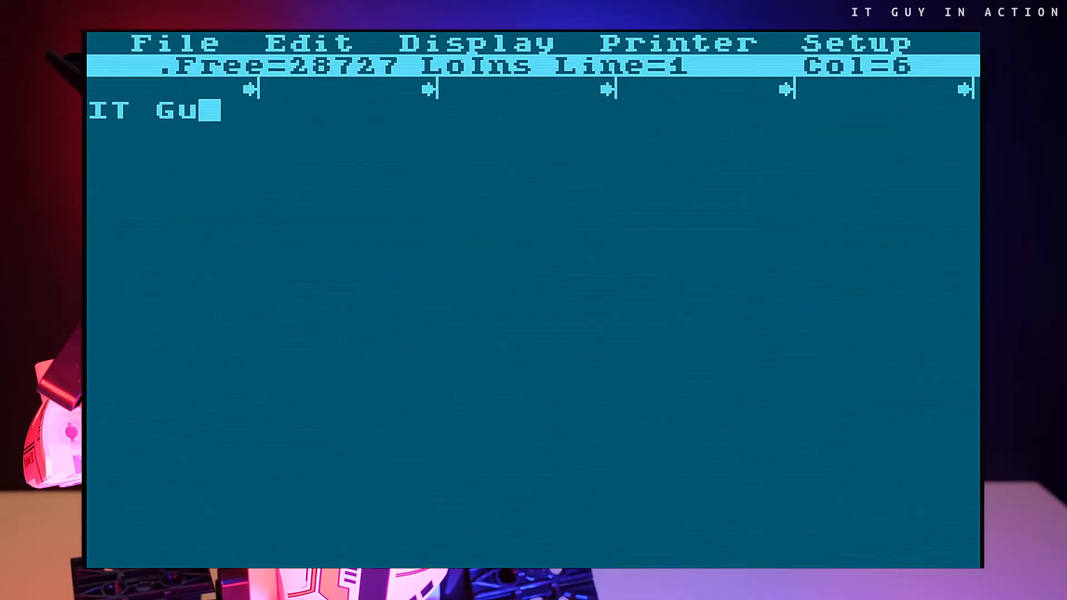
{"action": "type", "text": "y in ac"}
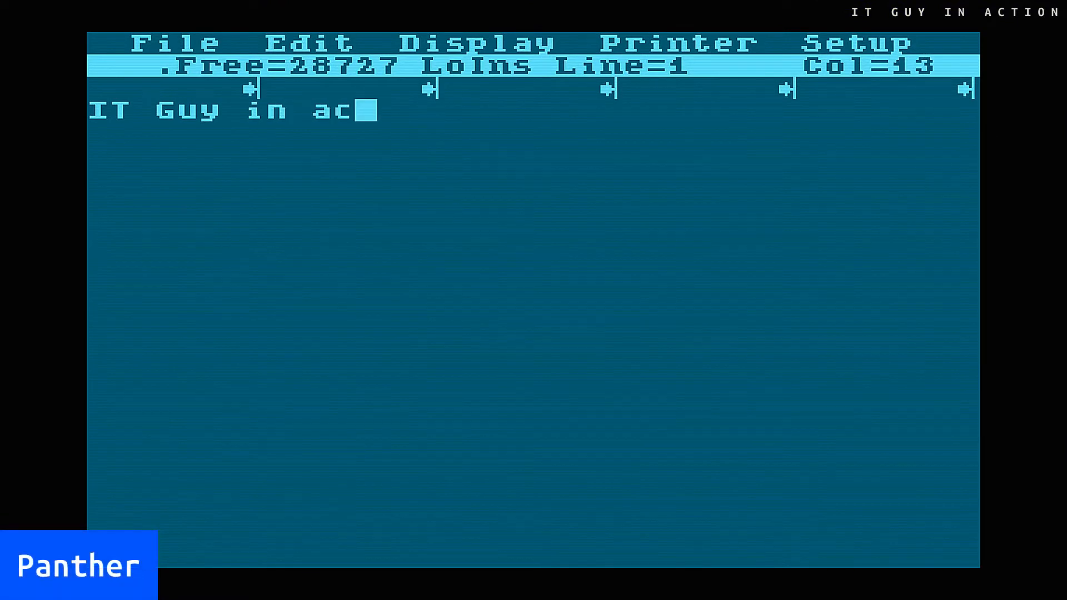
{"action": "type", "text": "tion"}
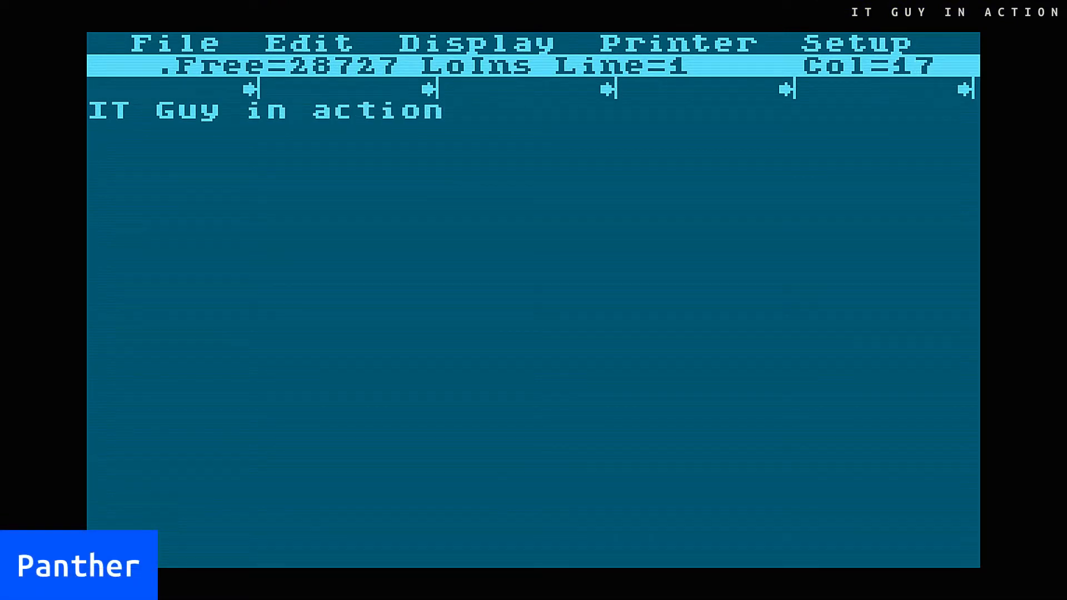
{"action": "key", "text": "Home"}
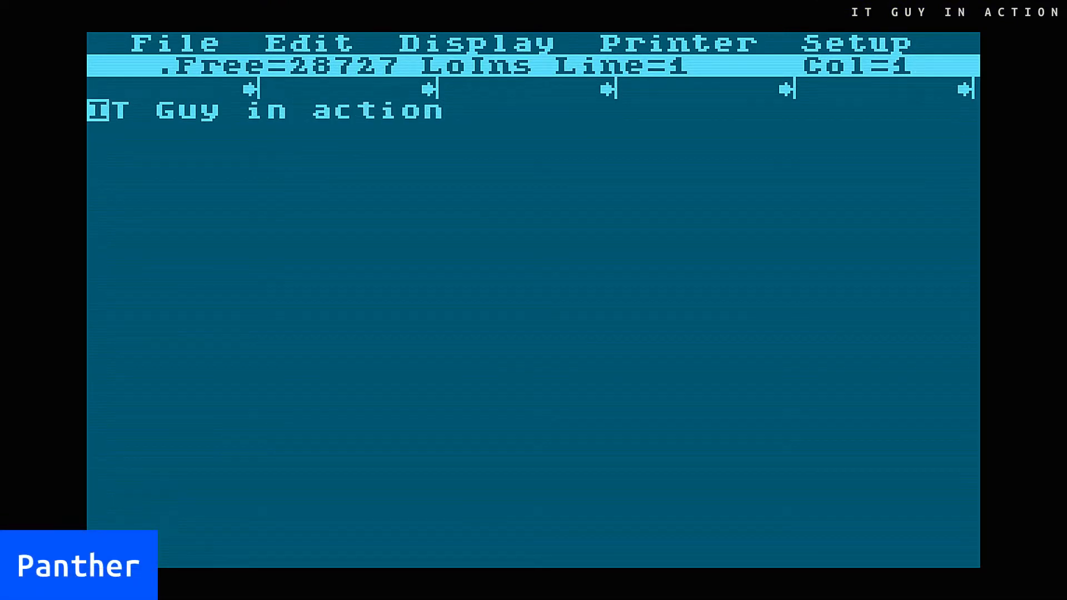
{"action": "key", "text": "ctrl+k"}
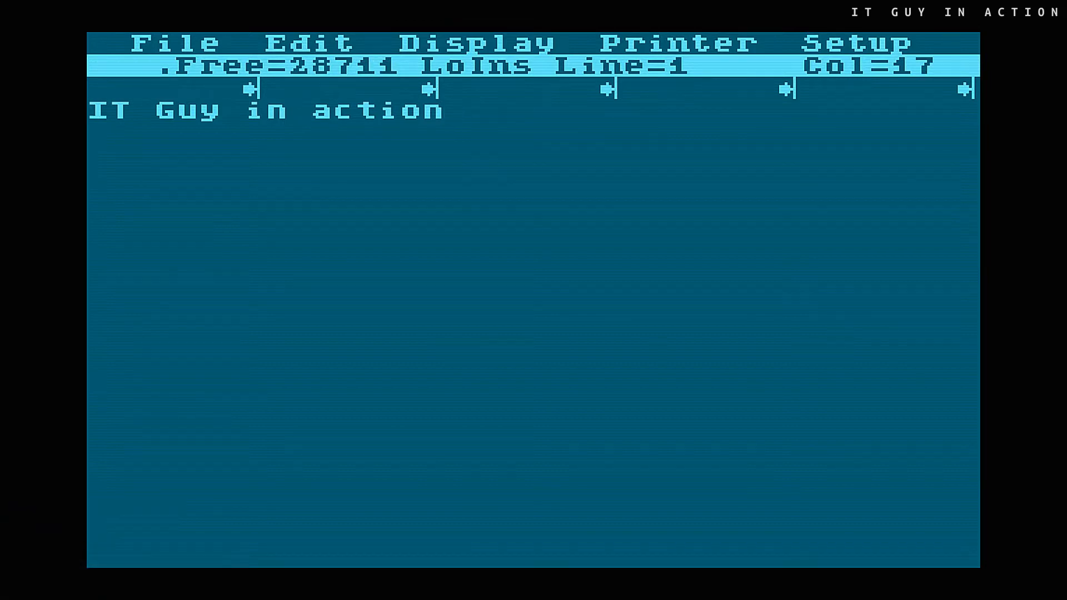
- Show the text in the INTER character set and have 'IT Guy in action' appear on two lines
{"action": "left_click", "coordinate": [453, 110]}
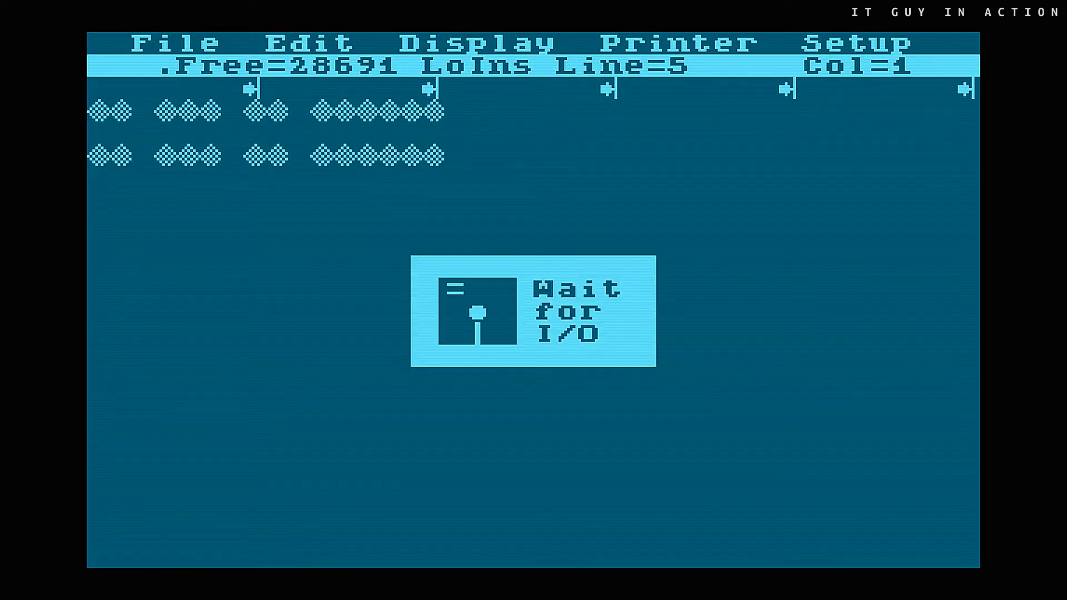
{"action": "left_click", "coordinate": [474, 43]}
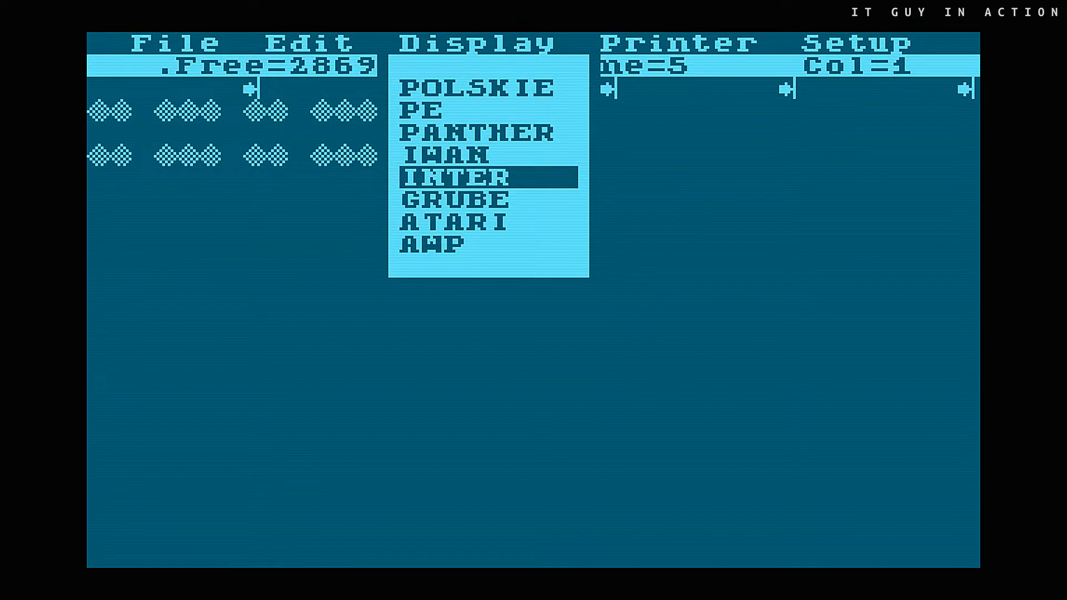
{"action": "left_click", "coordinate": [455, 177]}
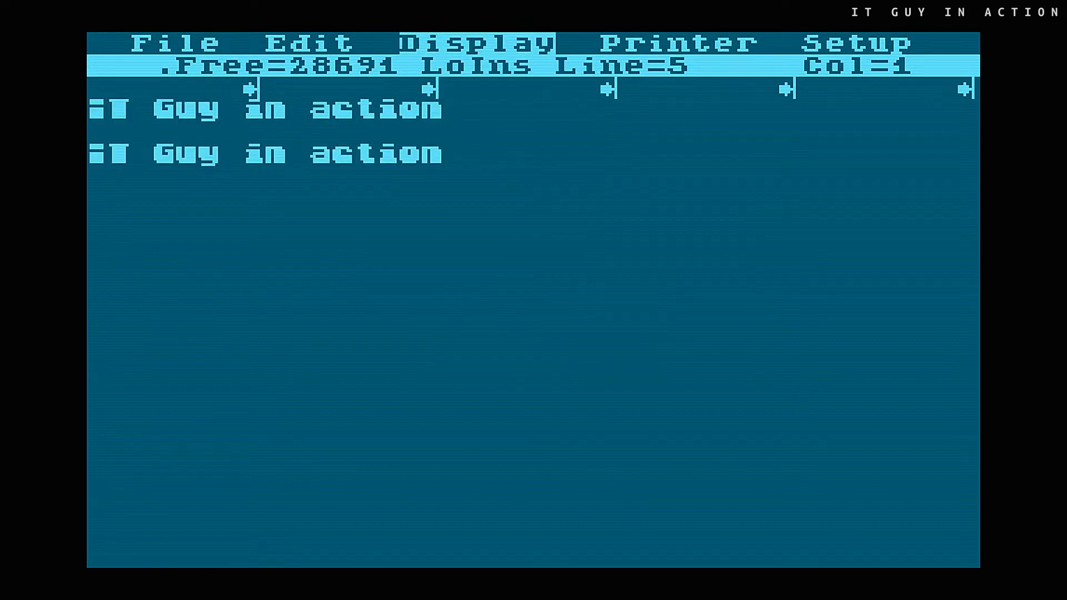
{"action": "left_click", "coordinate": [474, 42]}
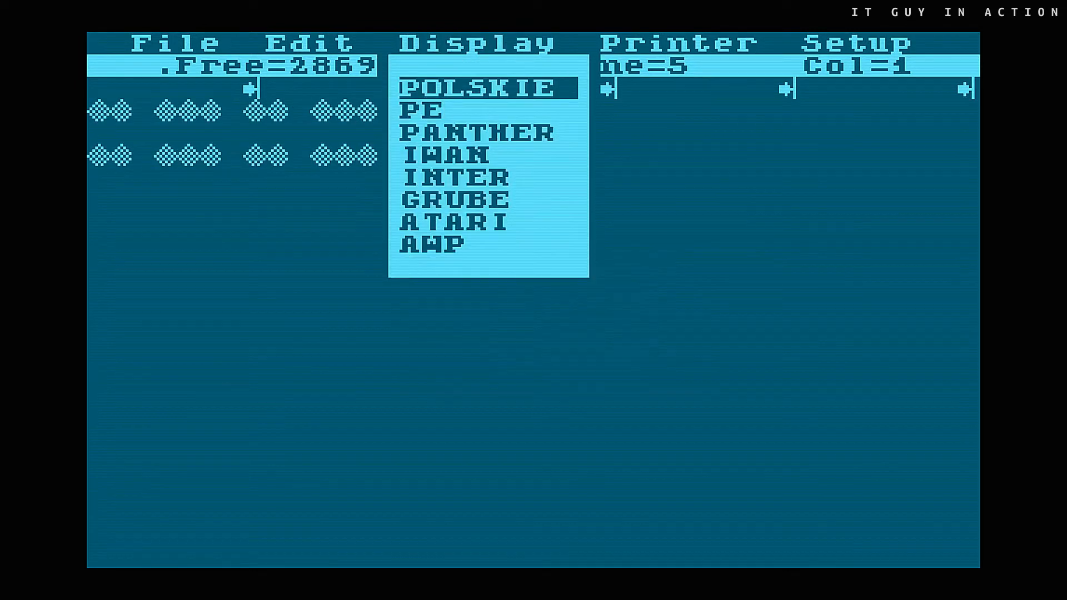
{"action": "left_click", "coordinate": [487, 87]}
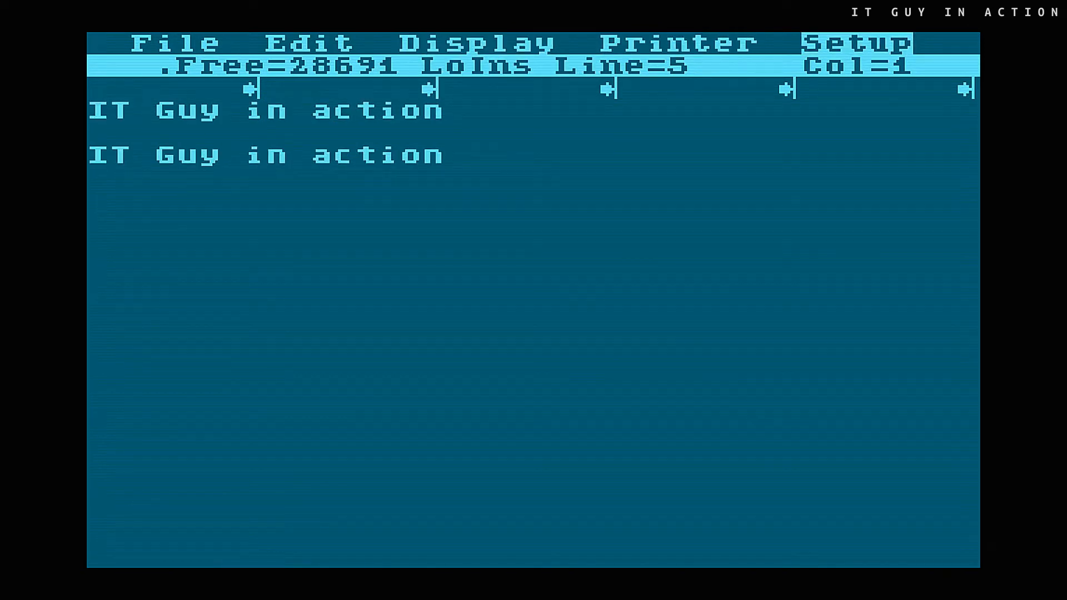
{"action": "left_click", "coordinate": [854, 42]}
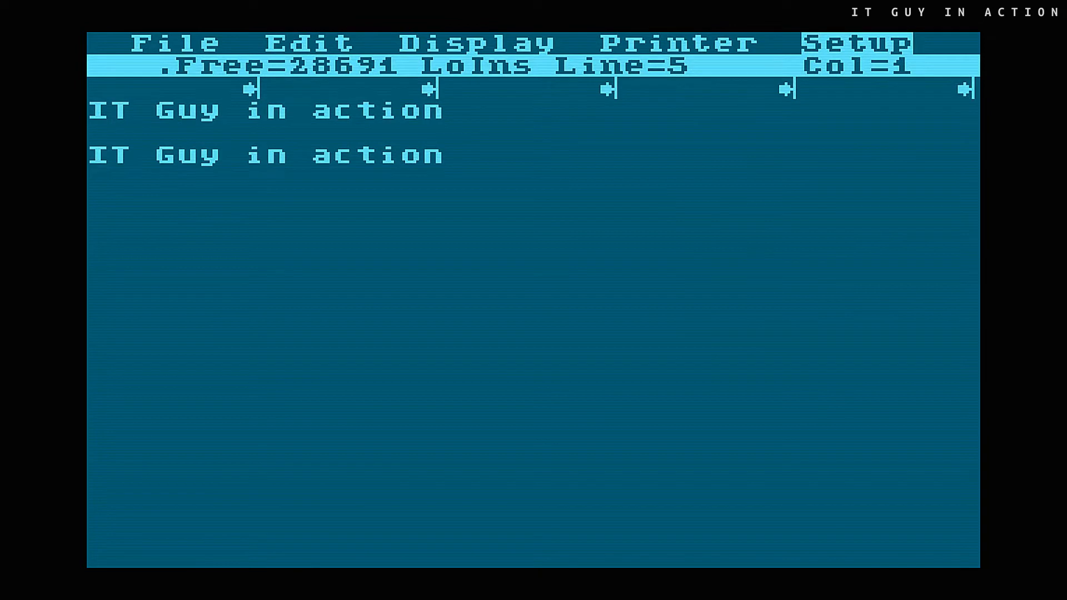
- Quit Panther to DOS via the File > Quit to DOS command
{"action": "left_click", "coordinate": [174, 43]}
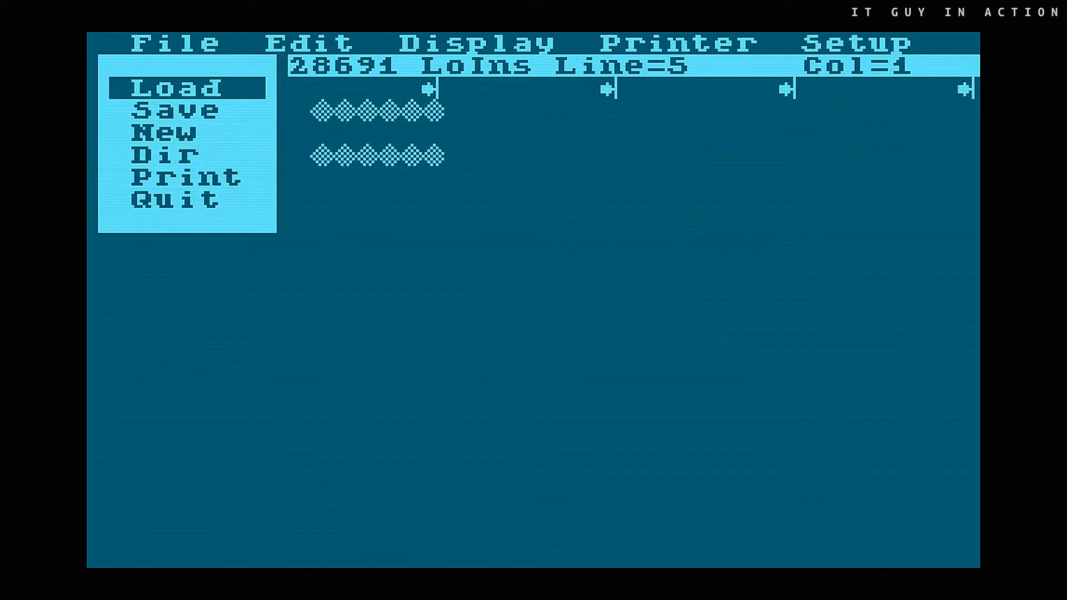
{"action": "left_click", "coordinate": [172, 199]}
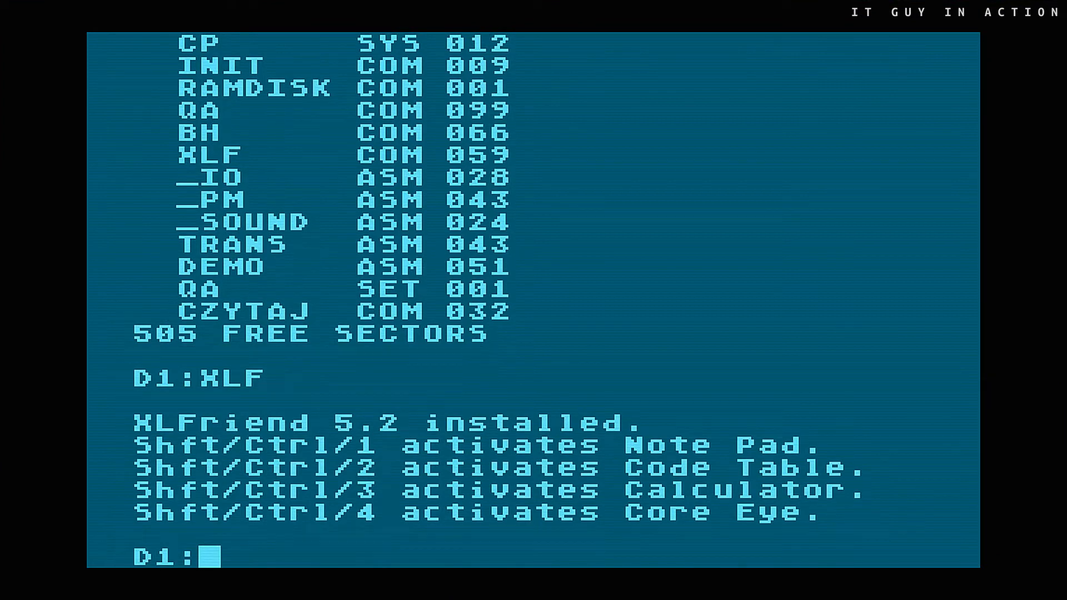
- Run QA at the D1: prompt to start Quick Assembler
{"action": "type", "text": "Q"}
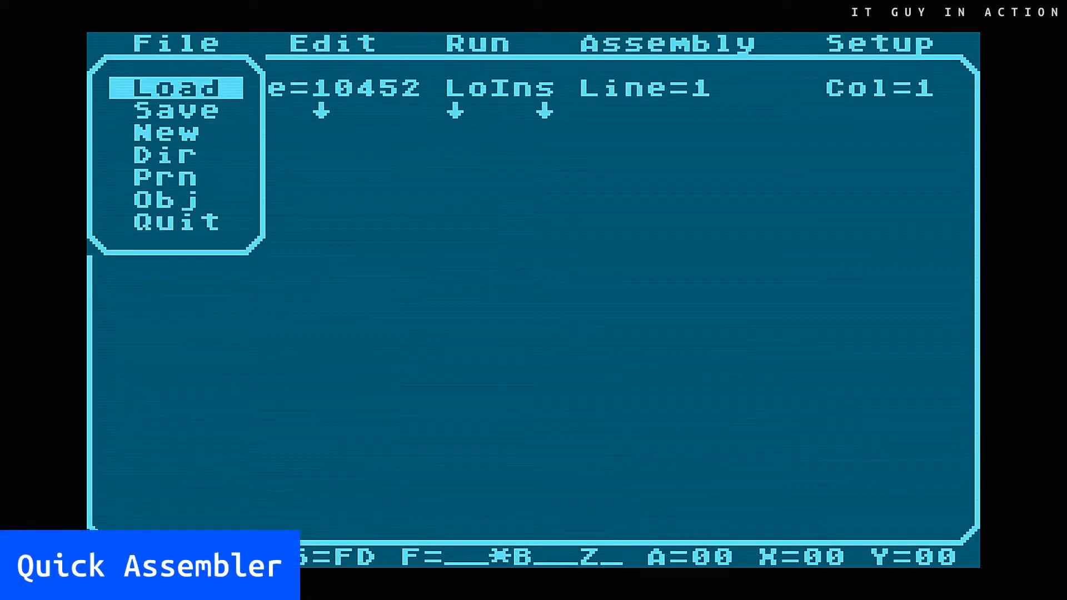
- Load the sound-demo source from disk and scroll down to its 'Dane dla programu' data section
{"action": "left_click", "coordinate": [175, 86]}
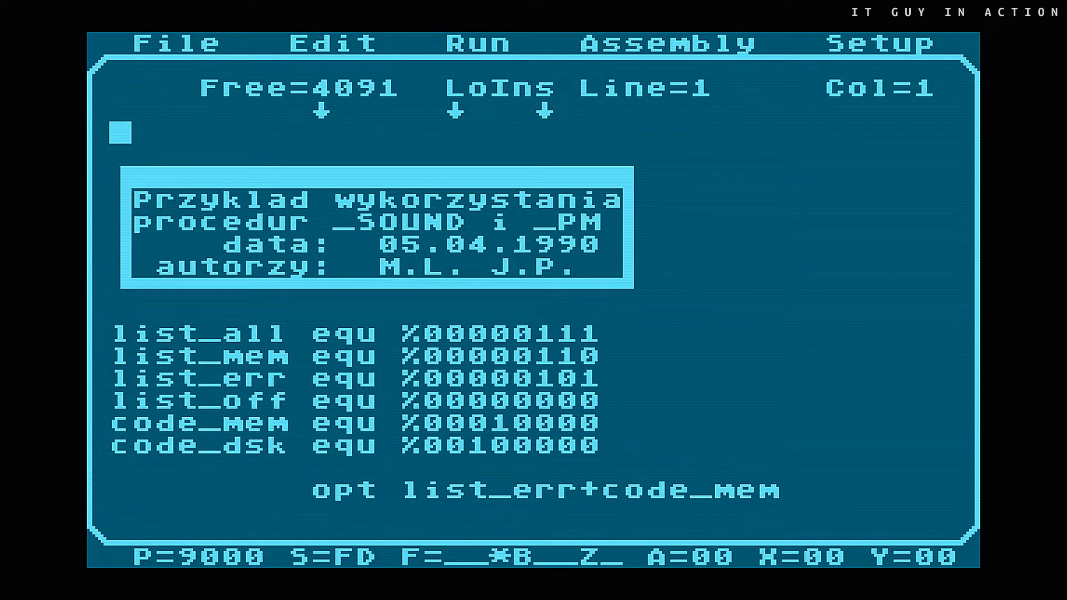
{"action": "key", "text": "Down"}
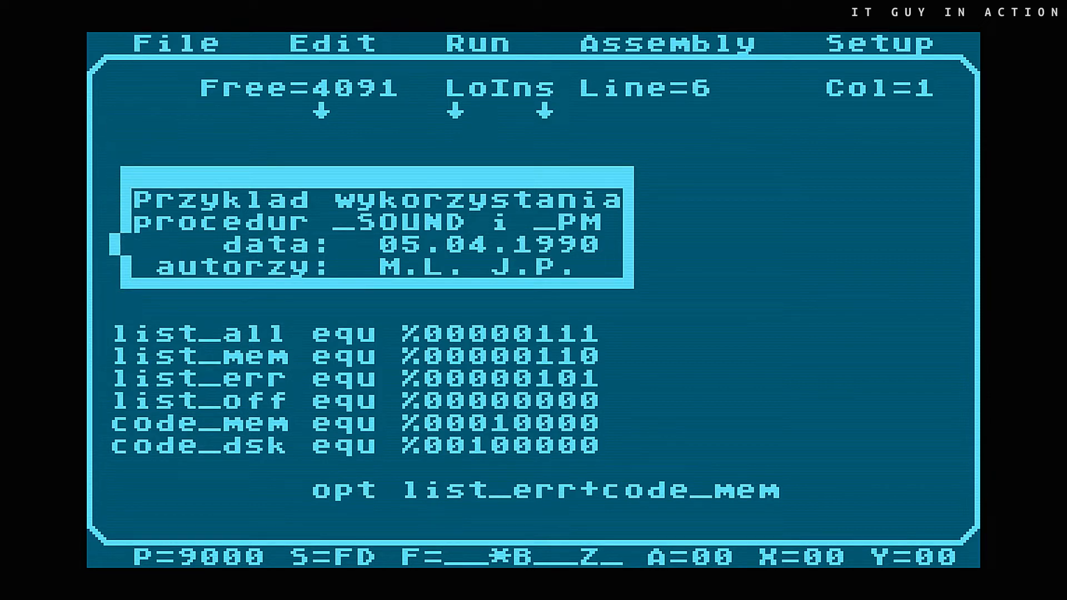
{"action": "scroll", "scroll_direction": "down", "scroll_amount": 3}
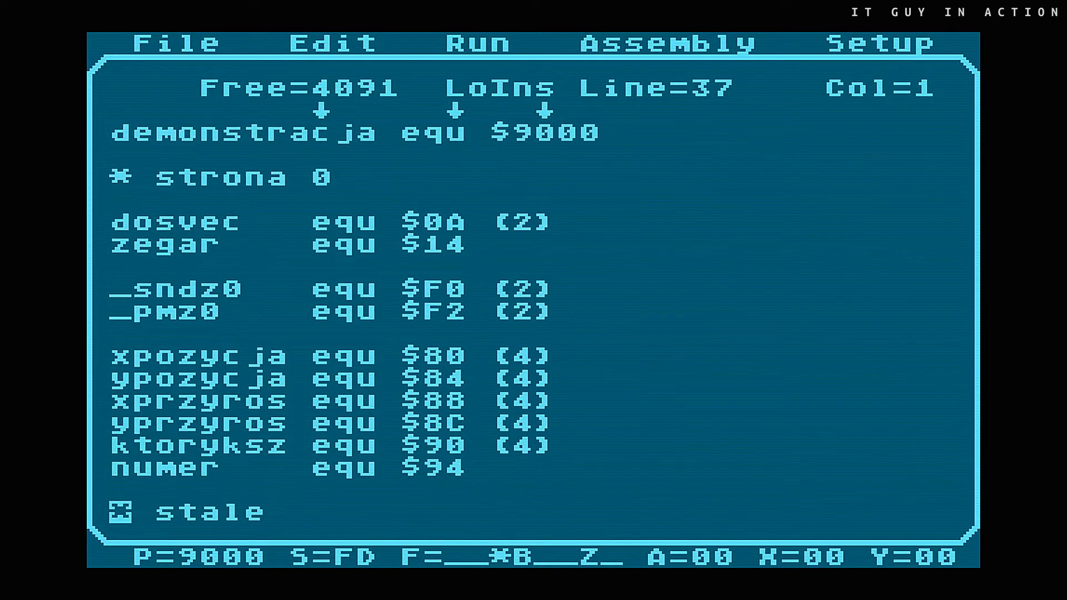
{"action": "scroll", "scroll_direction": "down", "scroll_amount": 3}
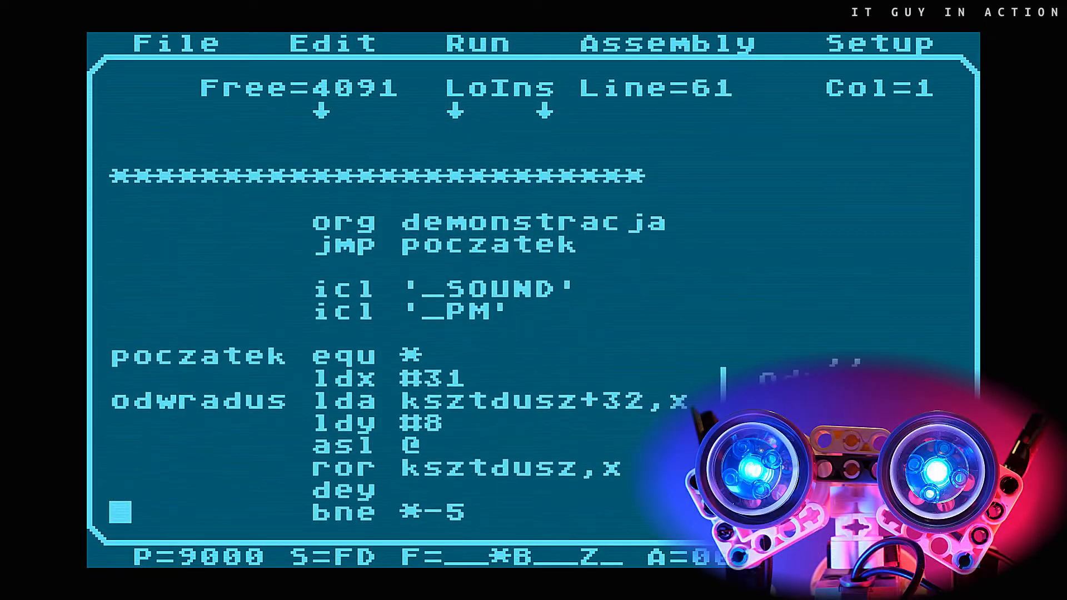
{"action": "scroll", "scroll_direction": "down", "scroll_amount": 3}
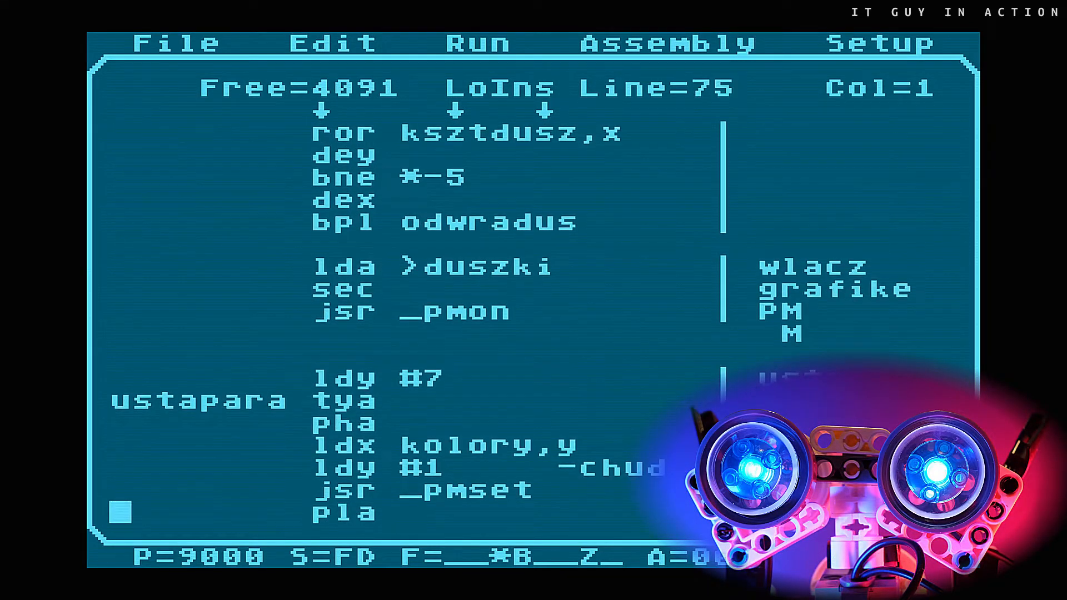
{"action": "scroll", "scroll_direction": "down", "scroll_amount": 3}
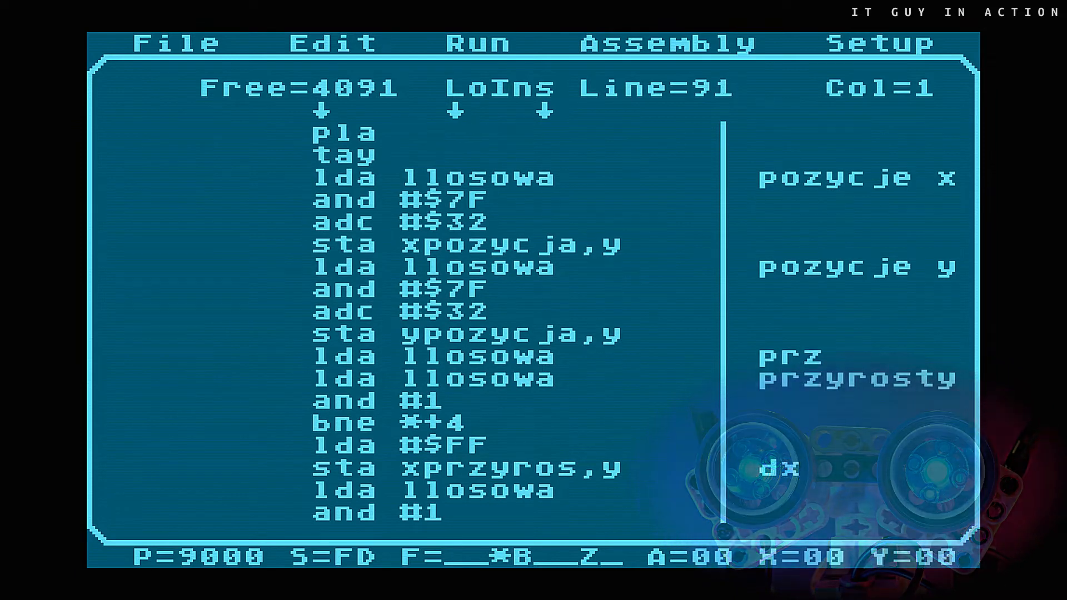
{"action": "scroll", "scroll_direction": "down", "scroll_amount": 3}
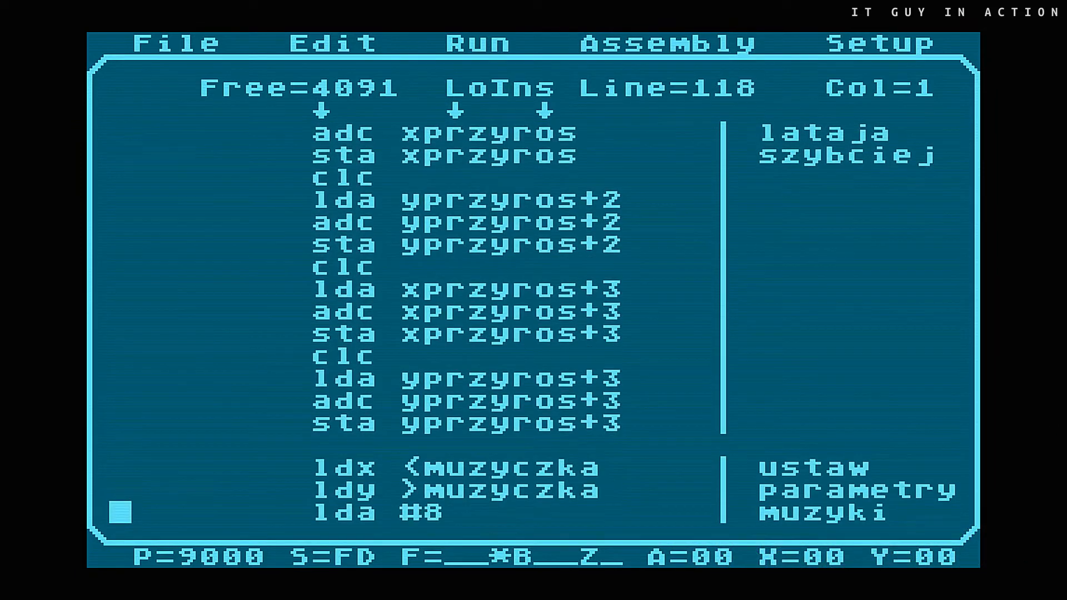
{"action": "scroll", "scroll_direction": "down", "scroll_amount": 3}
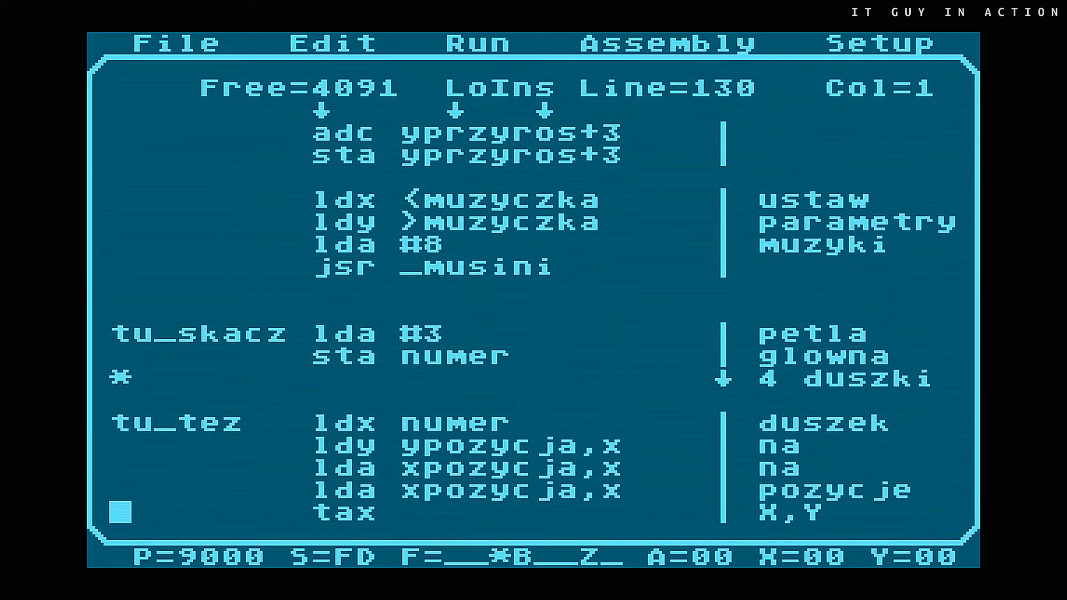
{"action": "scroll", "scroll_direction": "down", "scroll_amount": 3}
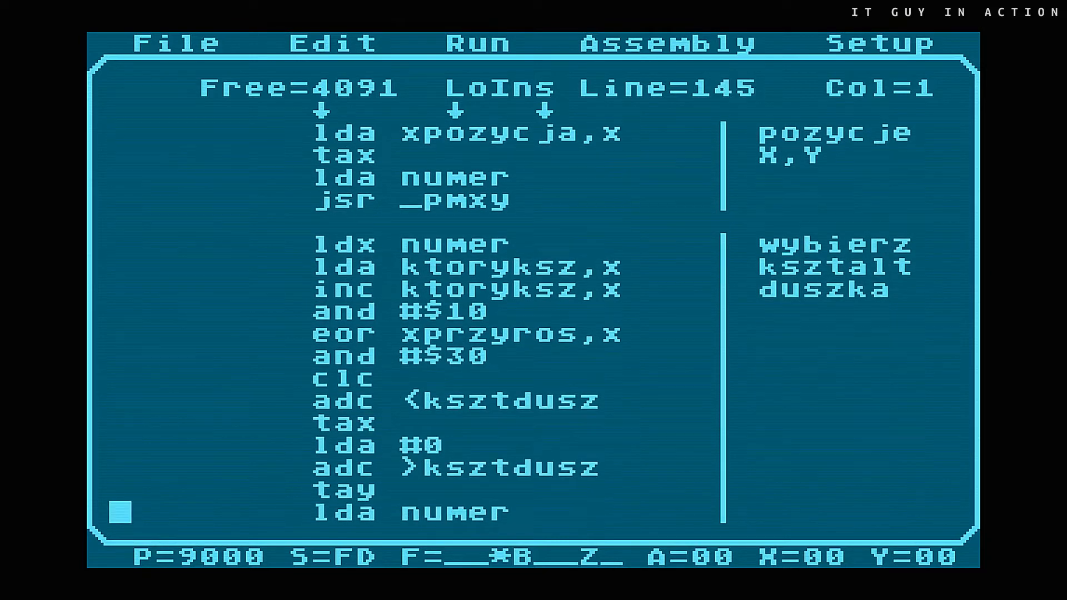
{"action": "scroll", "scroll_direction": "down", "scroll_amount": 3}
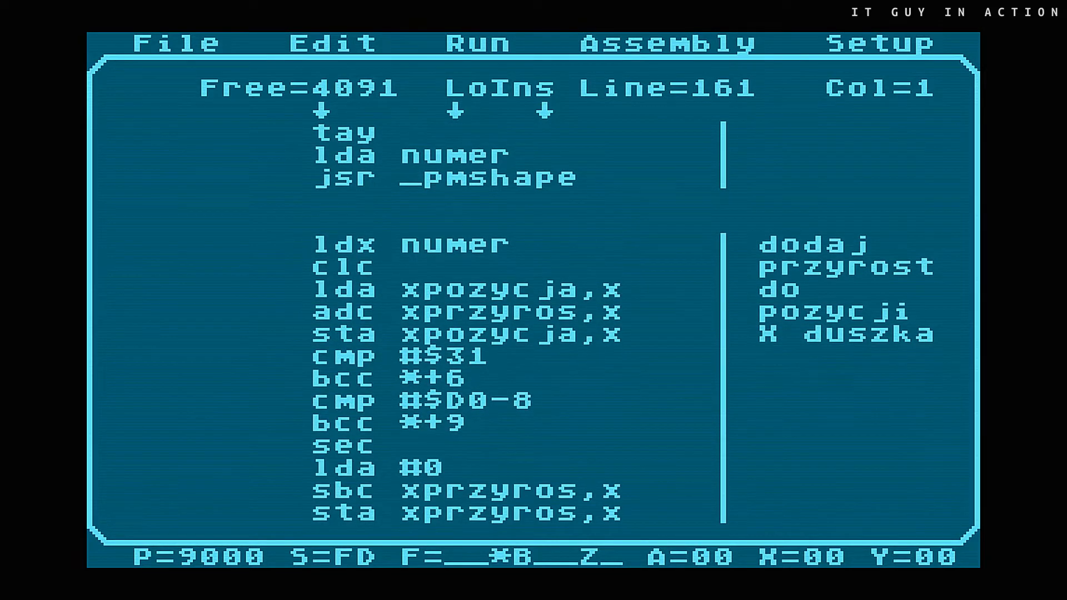
{"action": "scroll", "scroll_direction": "down", "scroll_amount": 3}
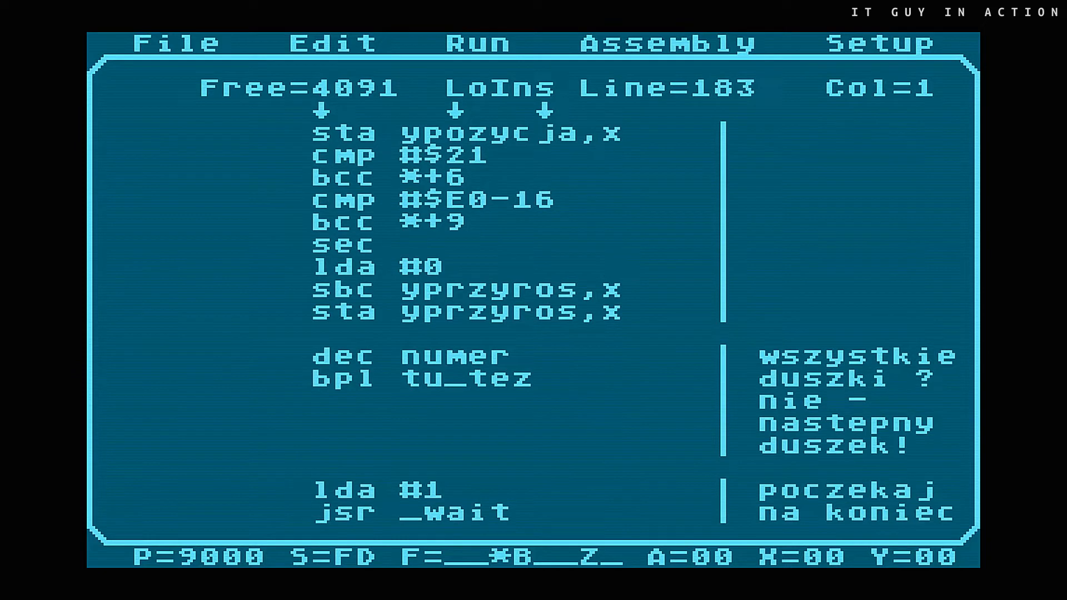
{"action": "scroll", "scroll_direction": "down", "scroll_amount": 3}
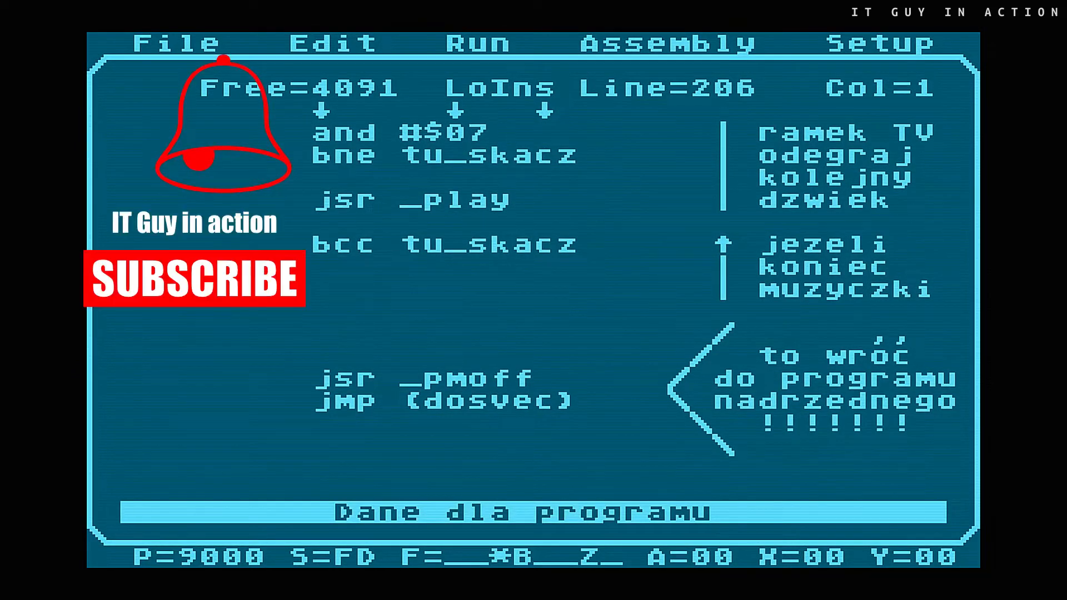
{"action": "scroll", "scroll_direction": "down", "scroll_amount": 3}
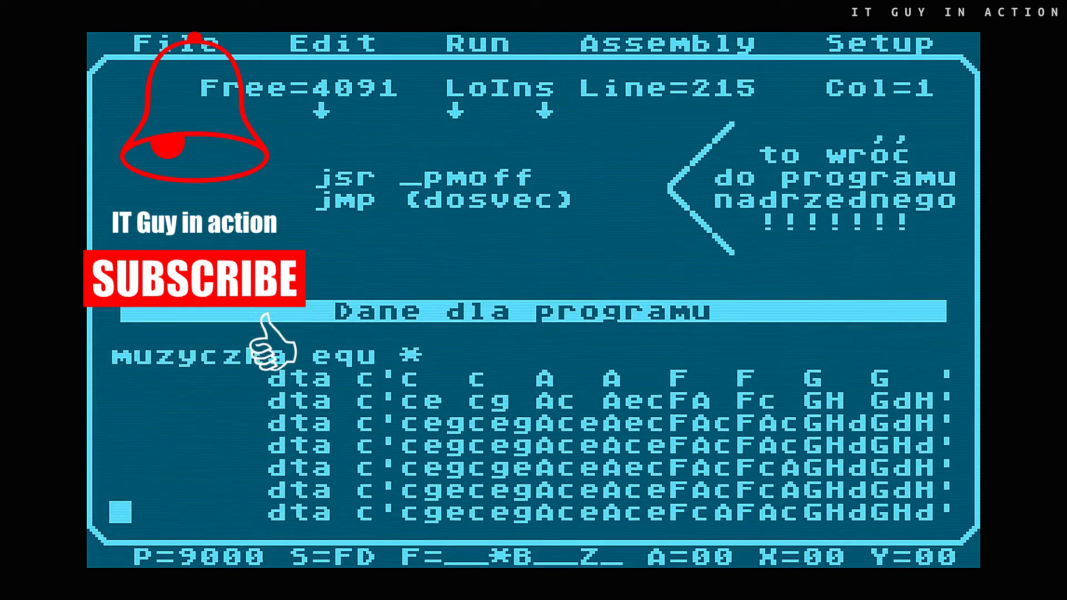
{"action": "scroll", "scroll_direction": "down", "scroll_amount": 3}
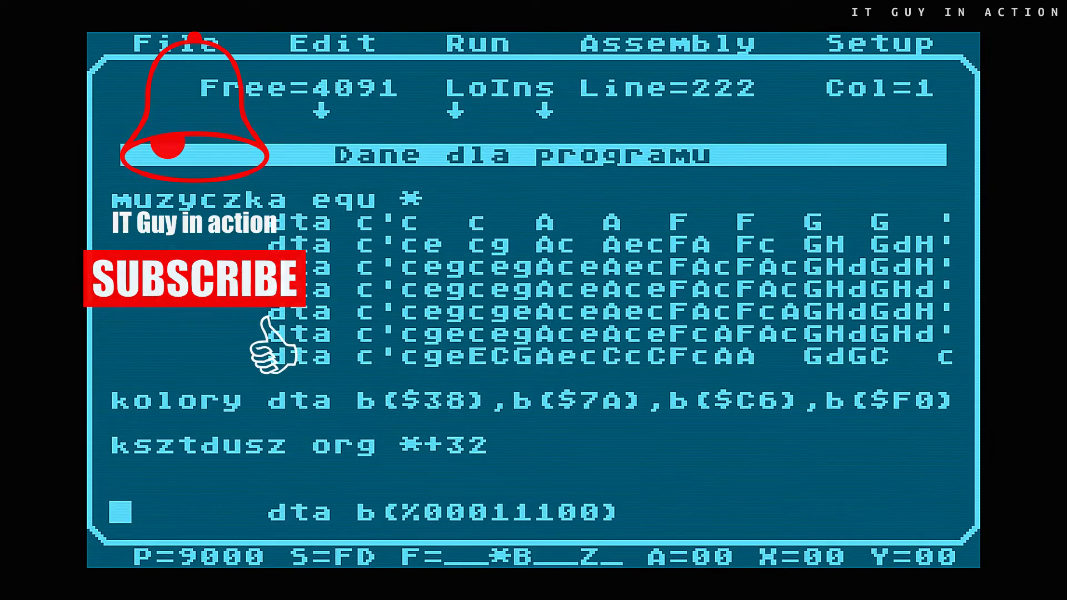
{"action": "scroll", "scroll_direction": "down", "scroll_amount": 3}
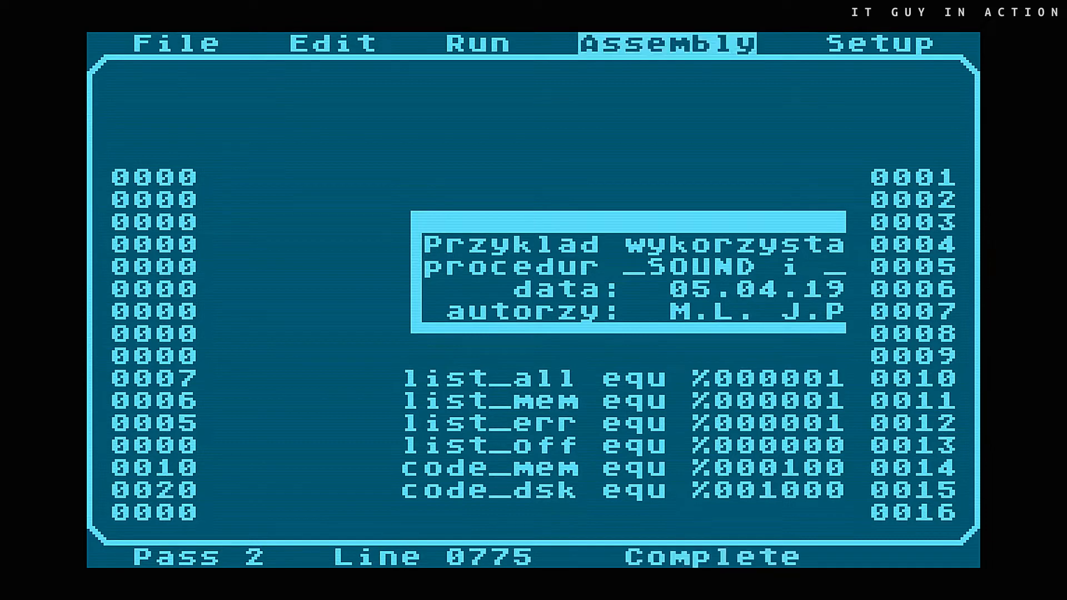
{"action": "left_click", "coordinate": [476, 43]}
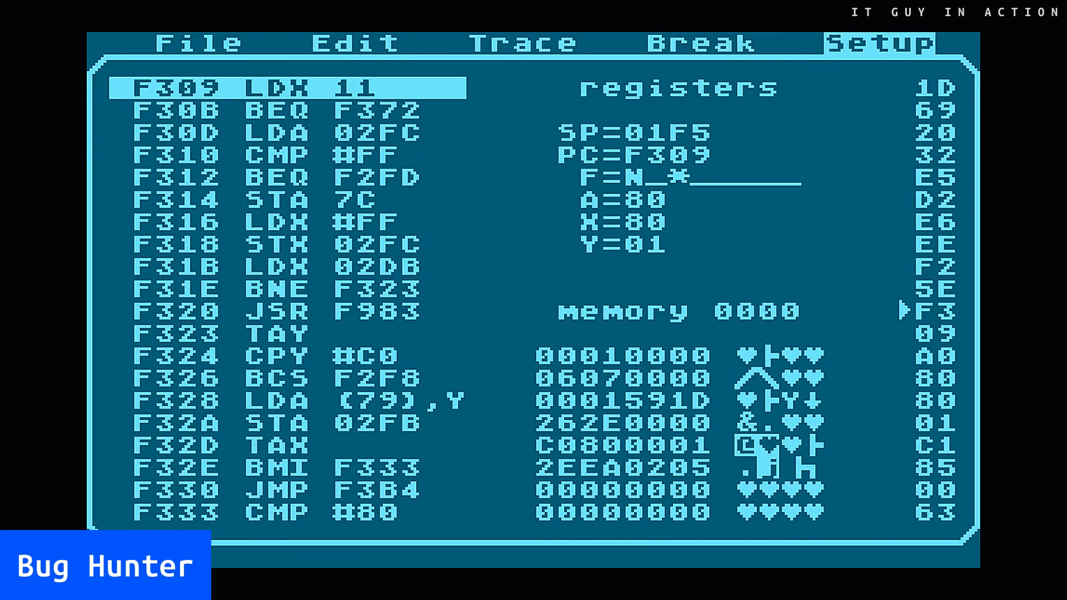
- View Bug Hunter's disassembly, registers and memory dump panes
{"action": "left_click", "coordinate": [878, 42]}
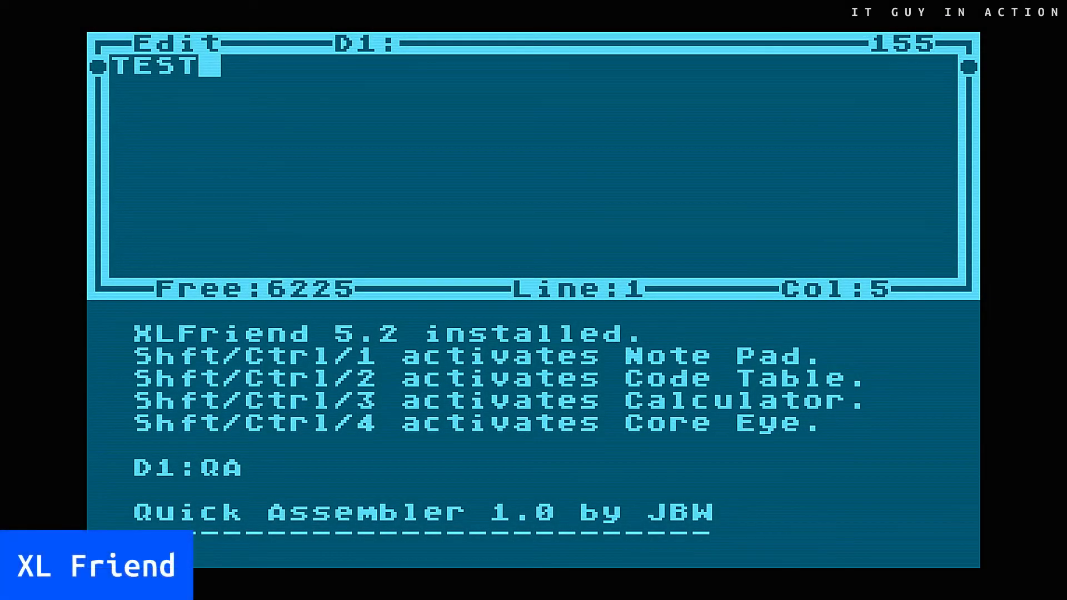
- Bring up the pop-up calculator, enter decimal 10 and convert it to hexadecimal
{"action": "key", "text": "ctrl+2"}
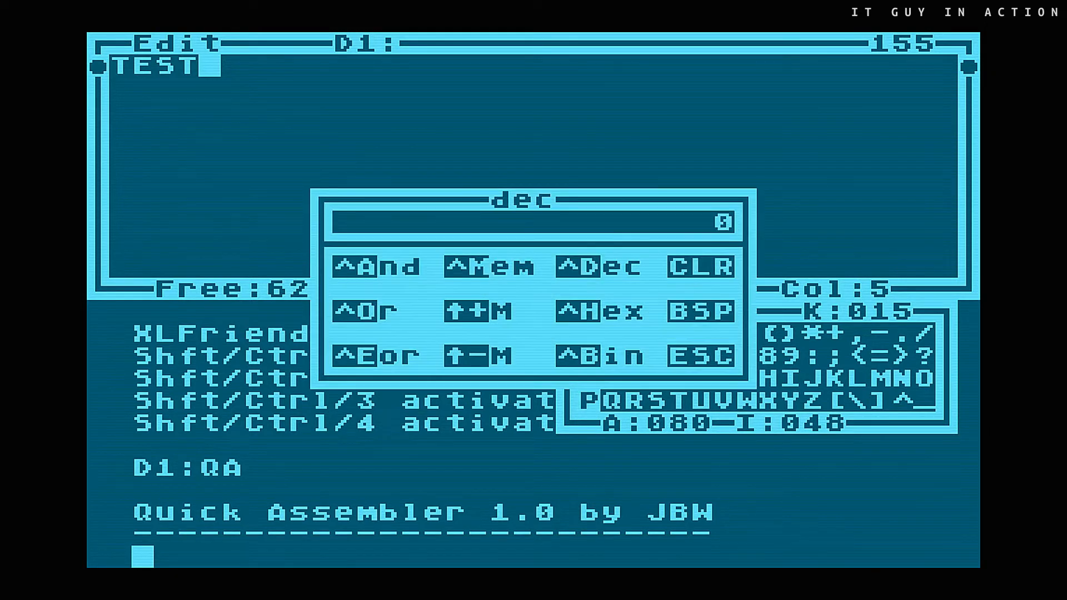
{"action": "type", "text": "10"}
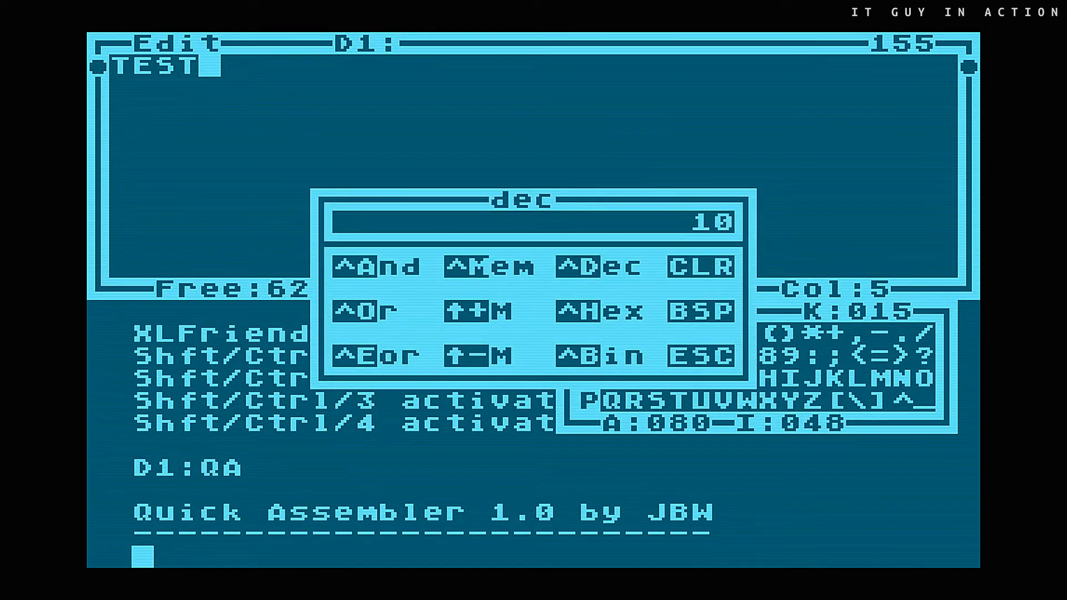
{"action": "left_click", "coordinate": [600, 310]}
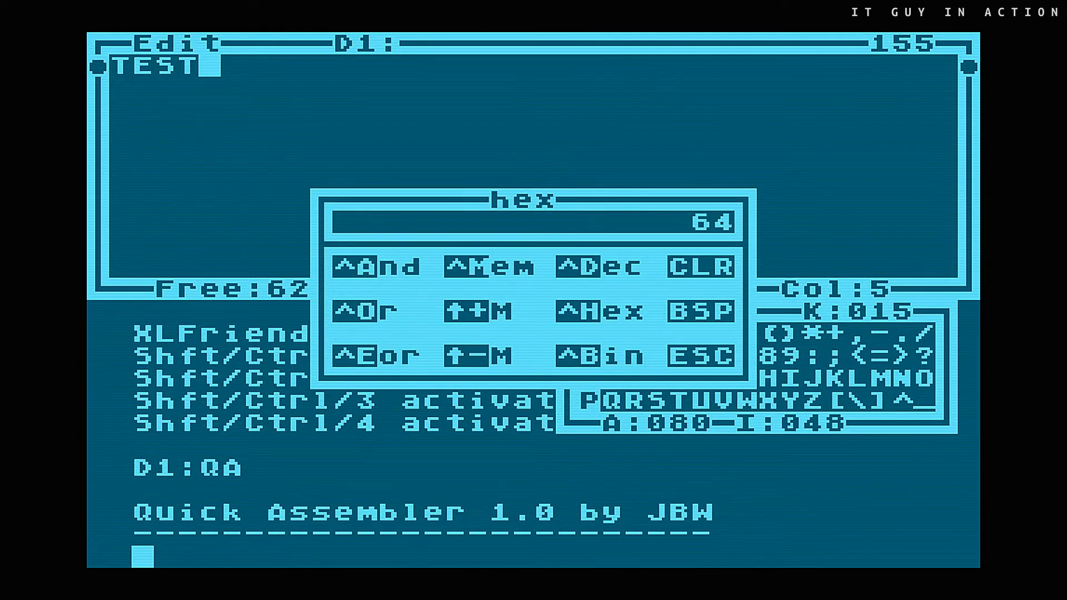
{"action": "left_click", "coordinate": [593, 354]}
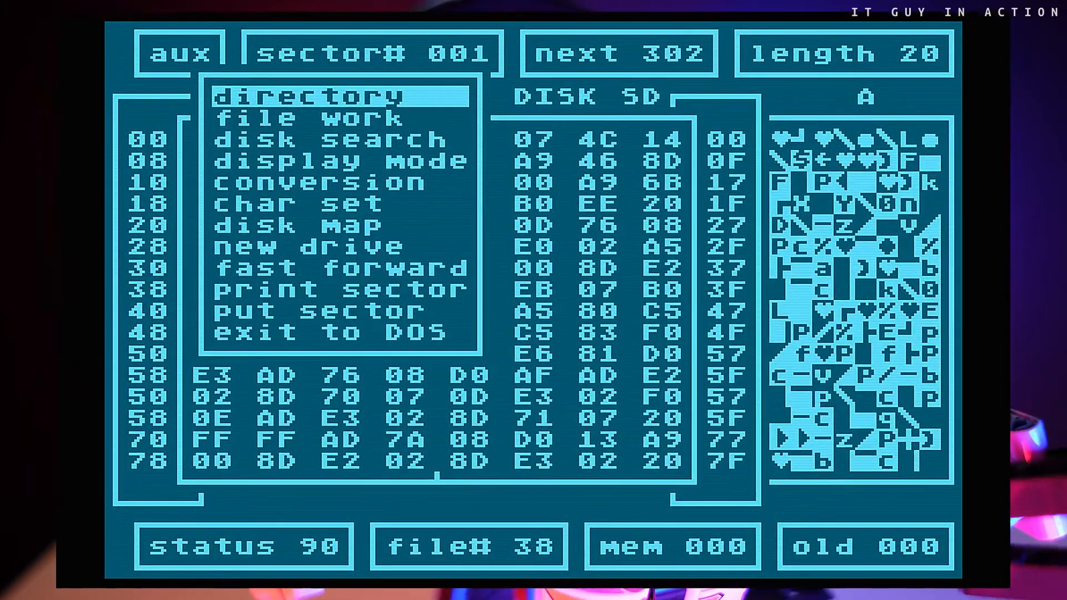
- Run and continue a disk search, then show Watson II's character set table
{"action": "left_click", "coordinate": [327, 140]}
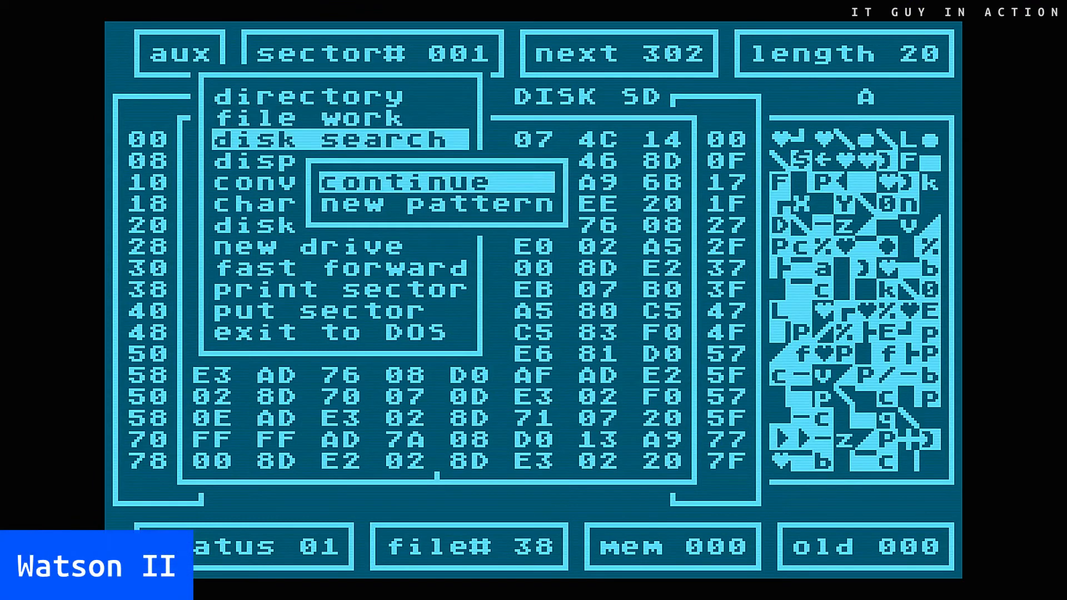
{"action": "left_click", "coordinate": [440, 203]}
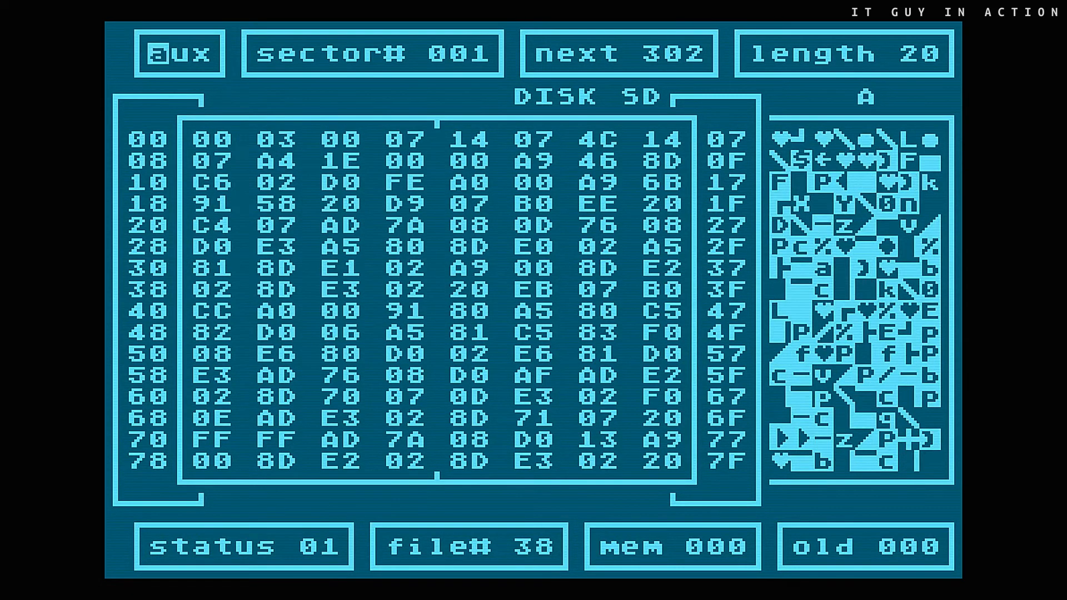
{"action": "left_click", "coordinate": [180, 53]}
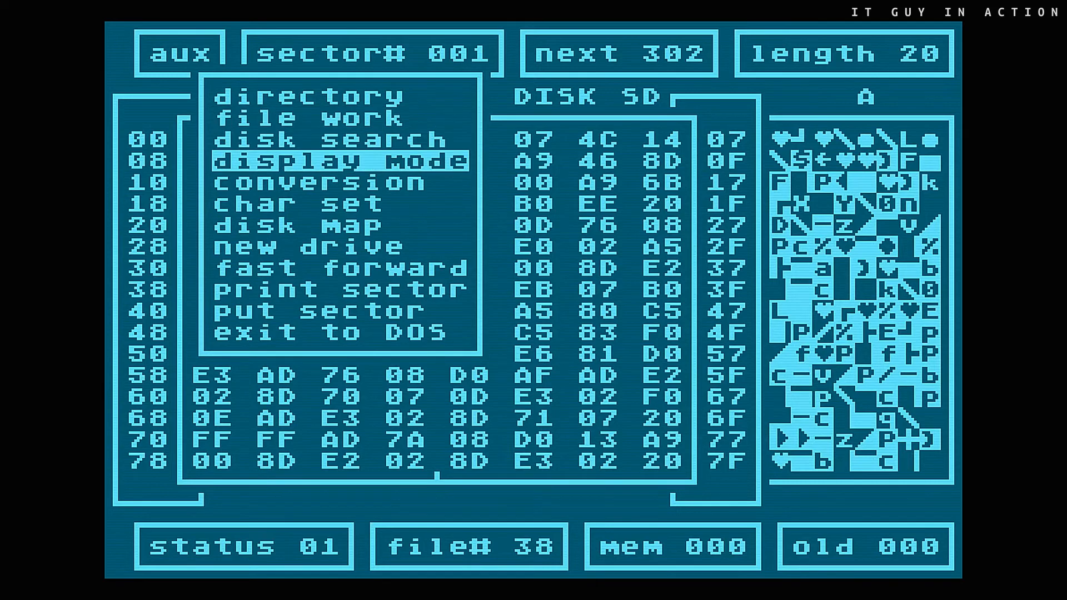
{"action": "left_click", "coordinate": [299, 202]}
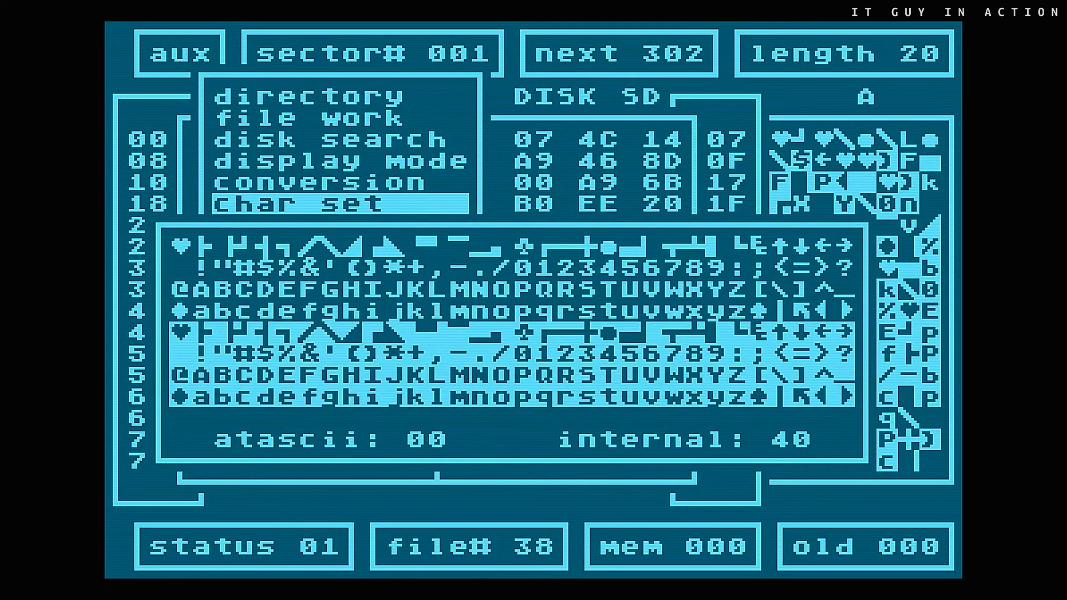
{"action": "left_click", "coordinate": [306, 226]}
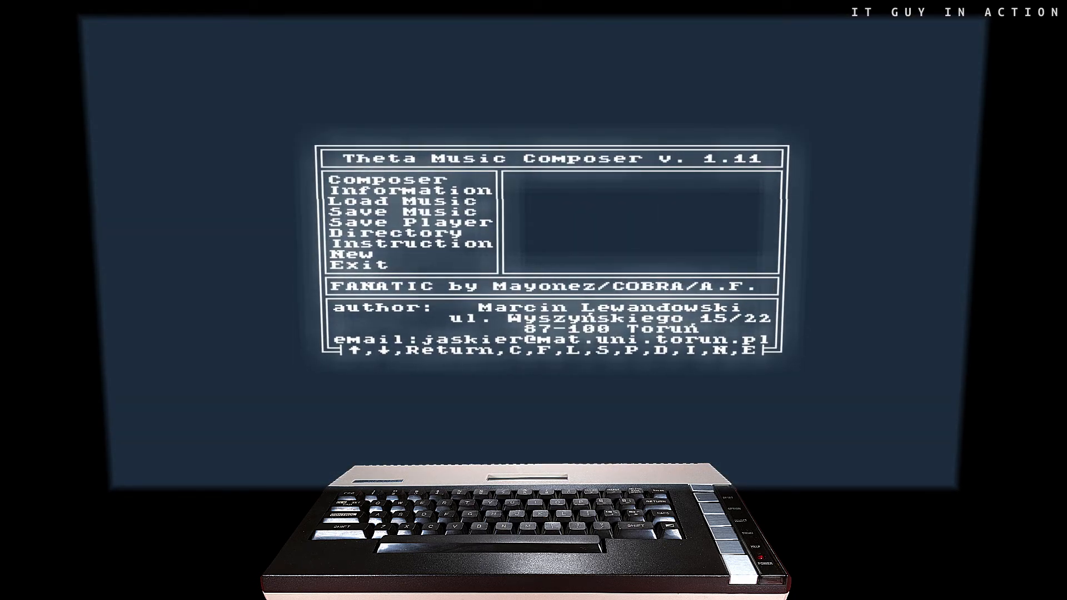
- Highlight the Load Music entry in the Theta Music Composer main menu
{"action": "key", "text": "down"}
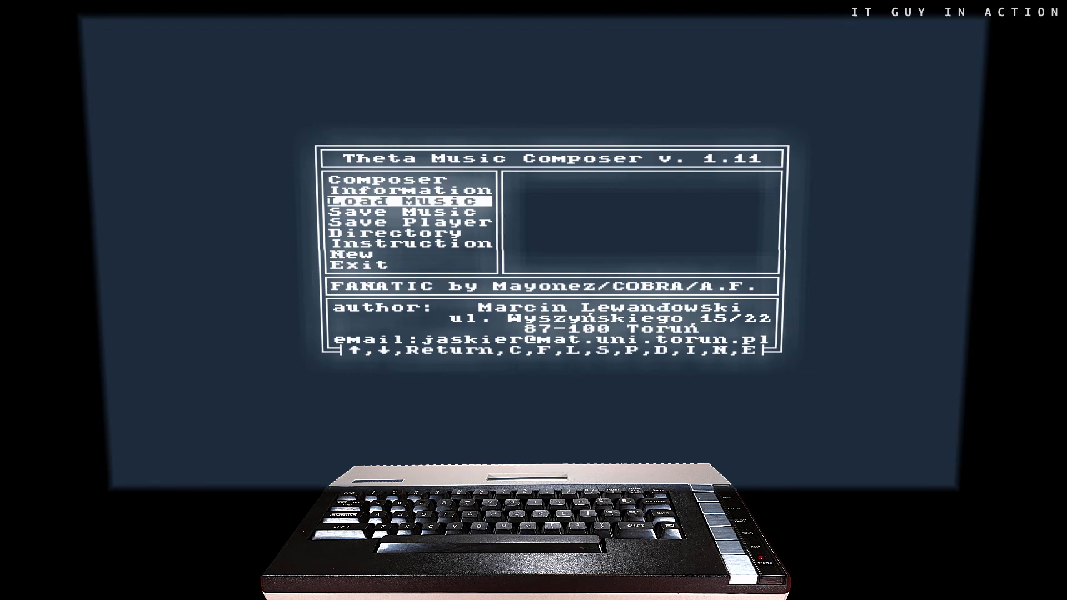